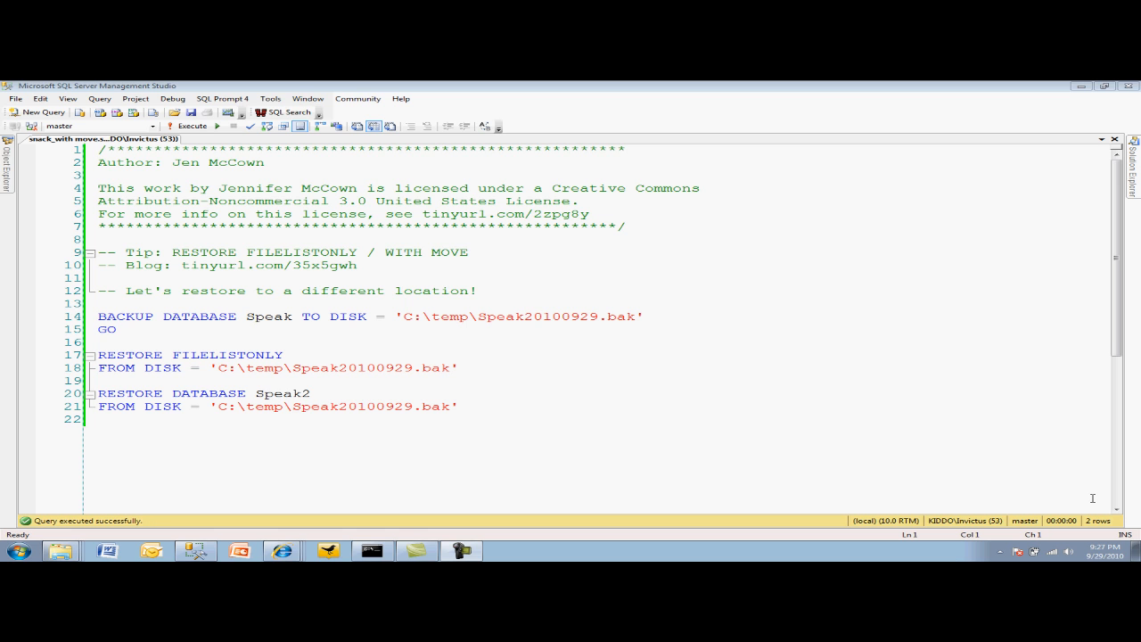
mouse_move(971, 514)
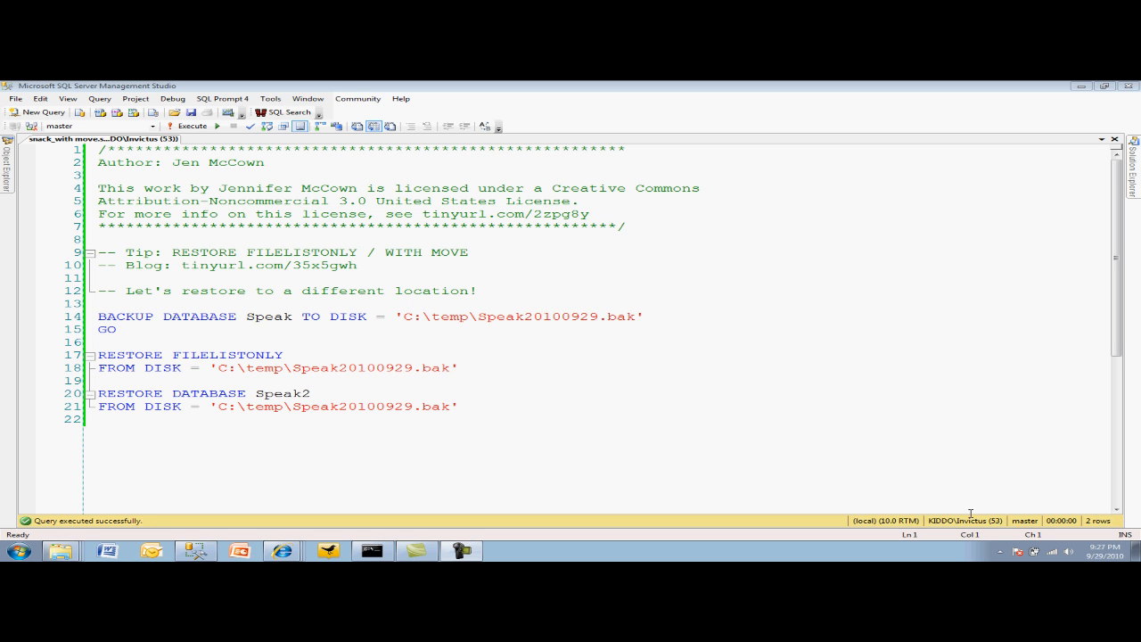
mouse_move(939, 369)
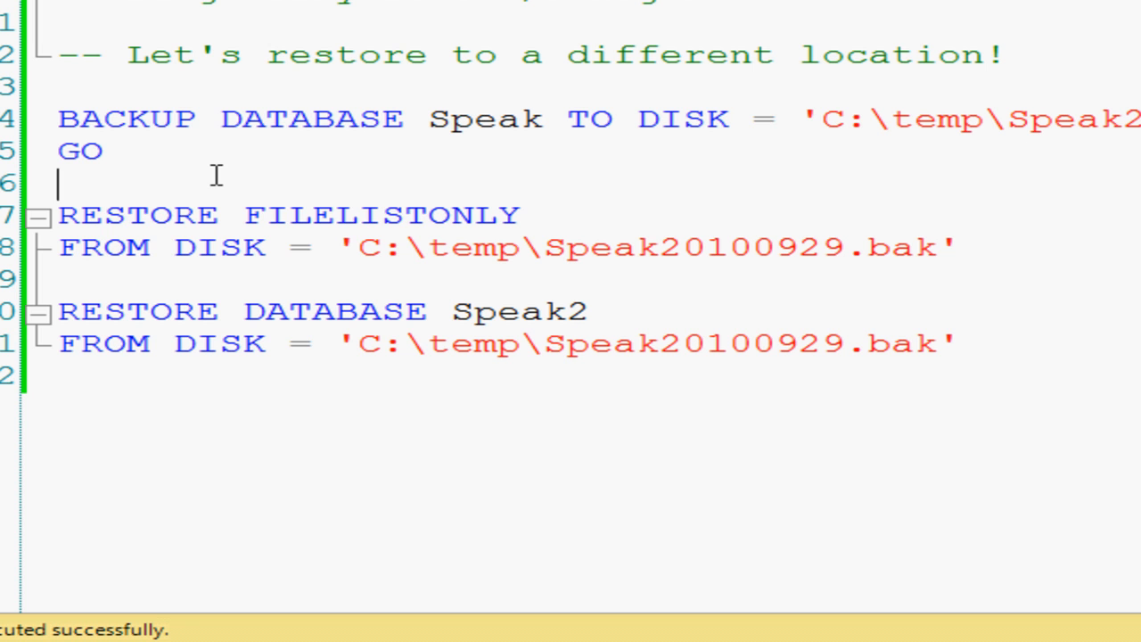
Step: Run RESTORE FILELISTONLY on the backup to list the Speak and Speak_log files and paths
drag(58, 183, 954, 258)
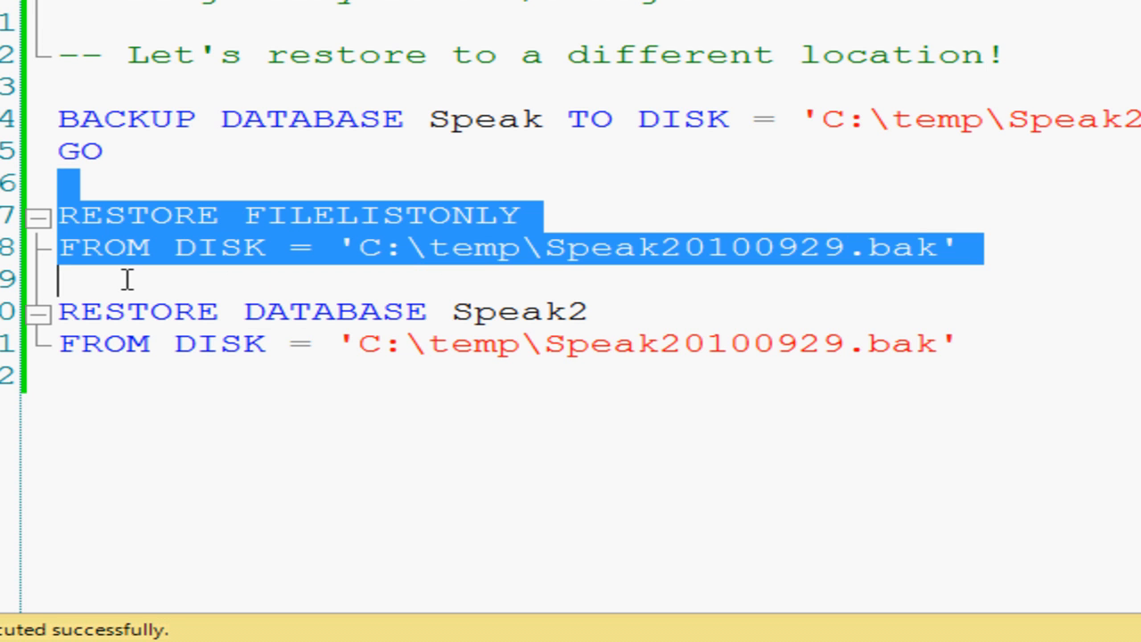
key(F5)
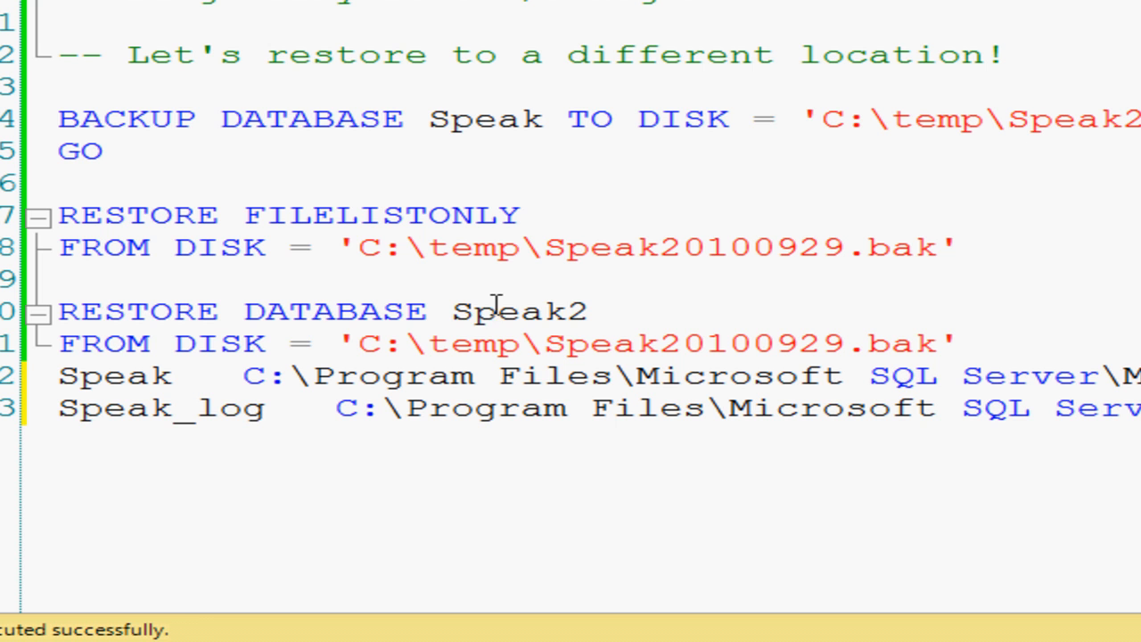
double_click(520, 311)
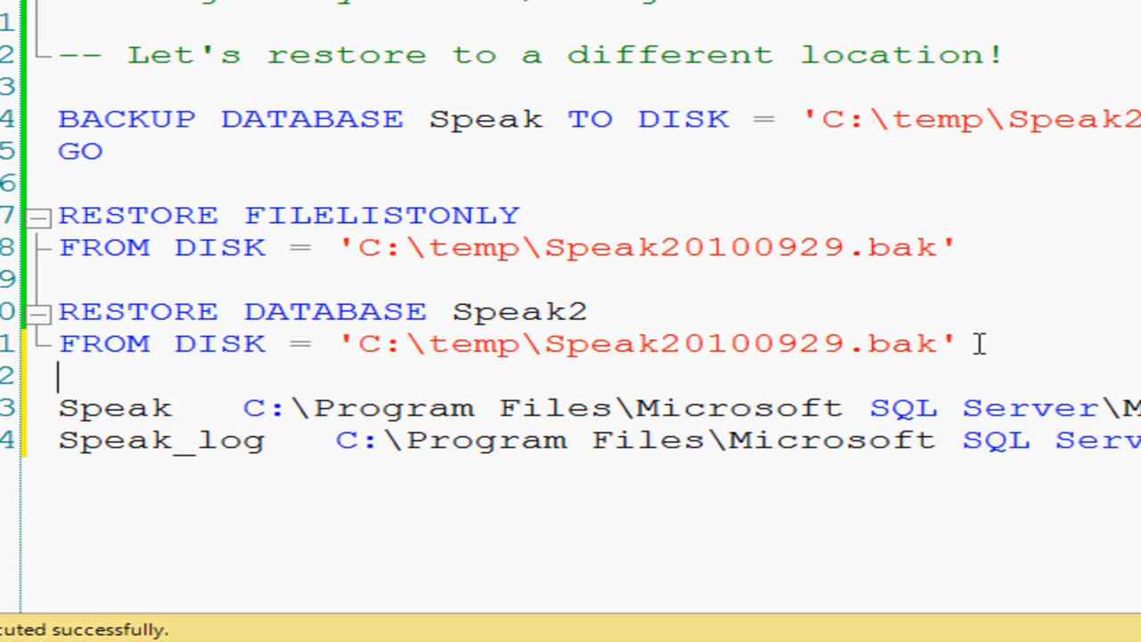
Step: Add WITH MOVE clauses relocating Speak and Speak_log to DATA2, then execute the restore
text(WITH)
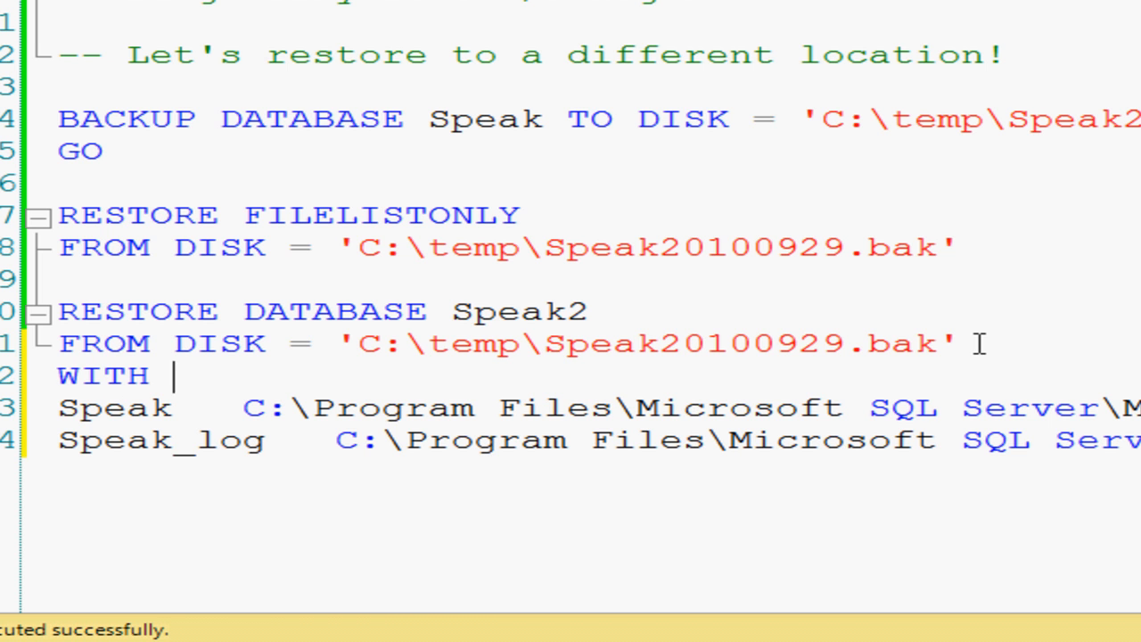
text(MOVE 'Speak'   C:\Program Files\Microsoft)
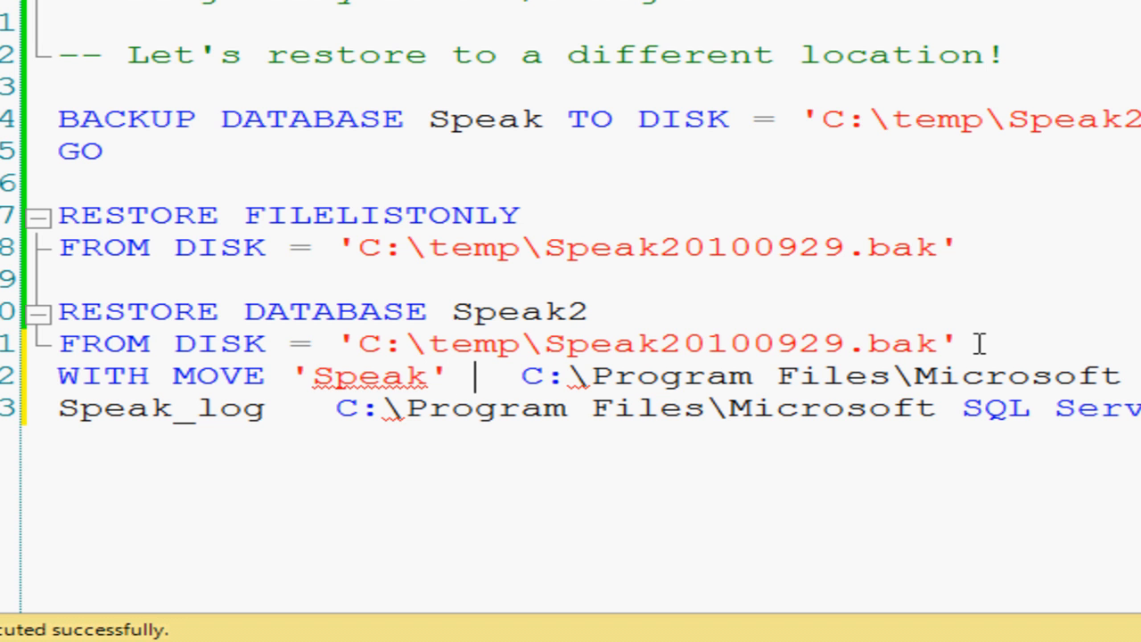
text(TO ')
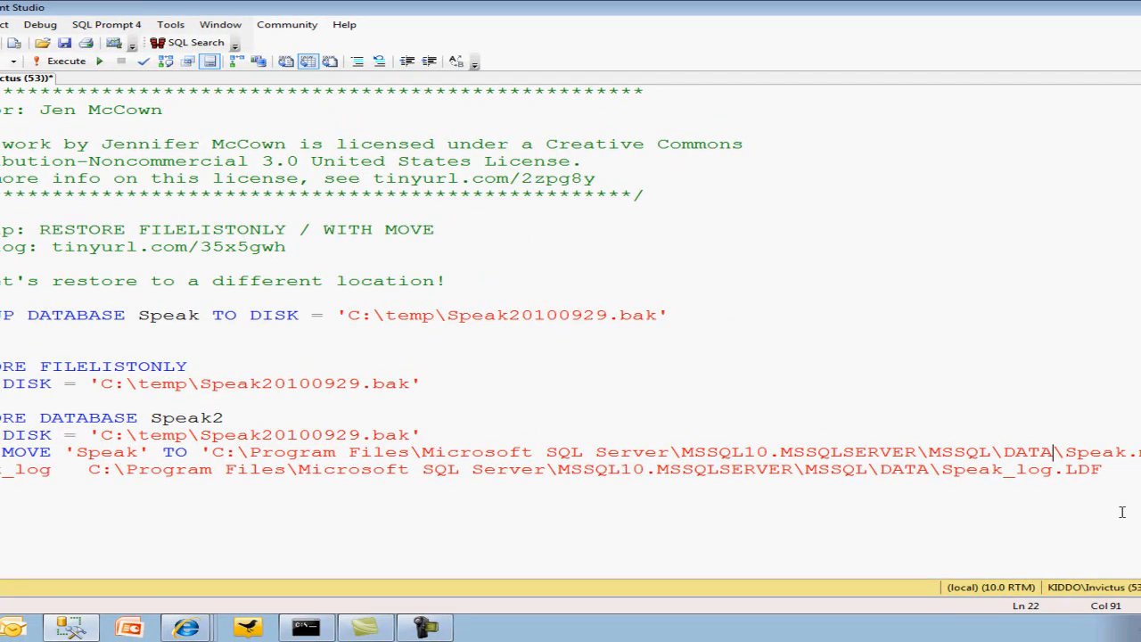
text(2)
text(MOVE ')
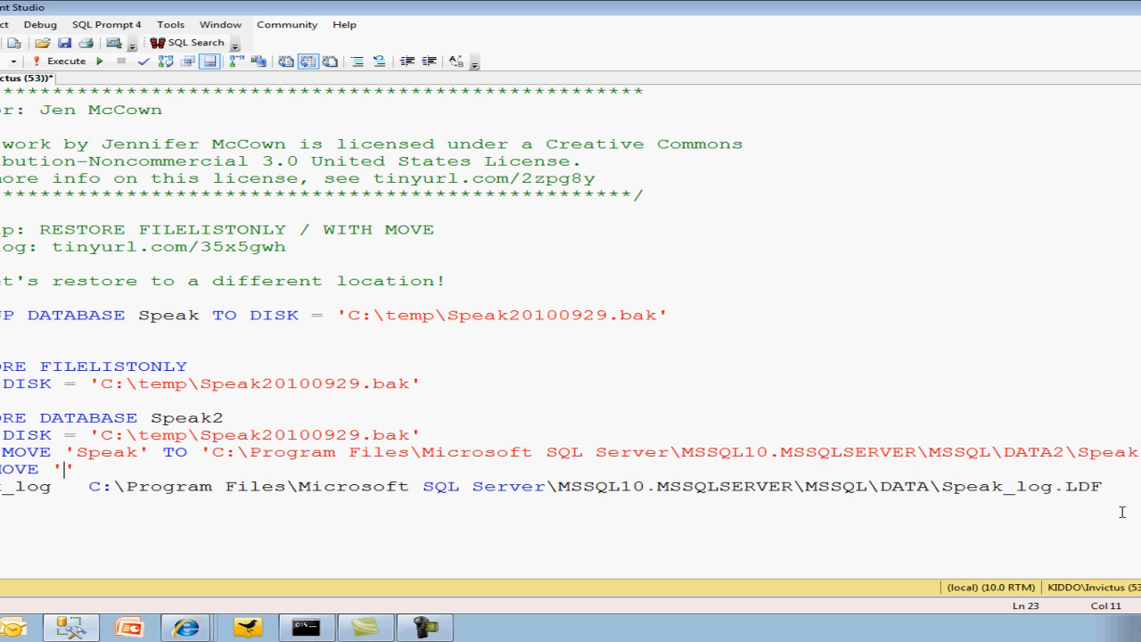
text(Speak_log C:\Program Files\Microsoft SQL Server\MSSQL10.MSSQLSERVER\MSSQL\DATA\Speak_lo)
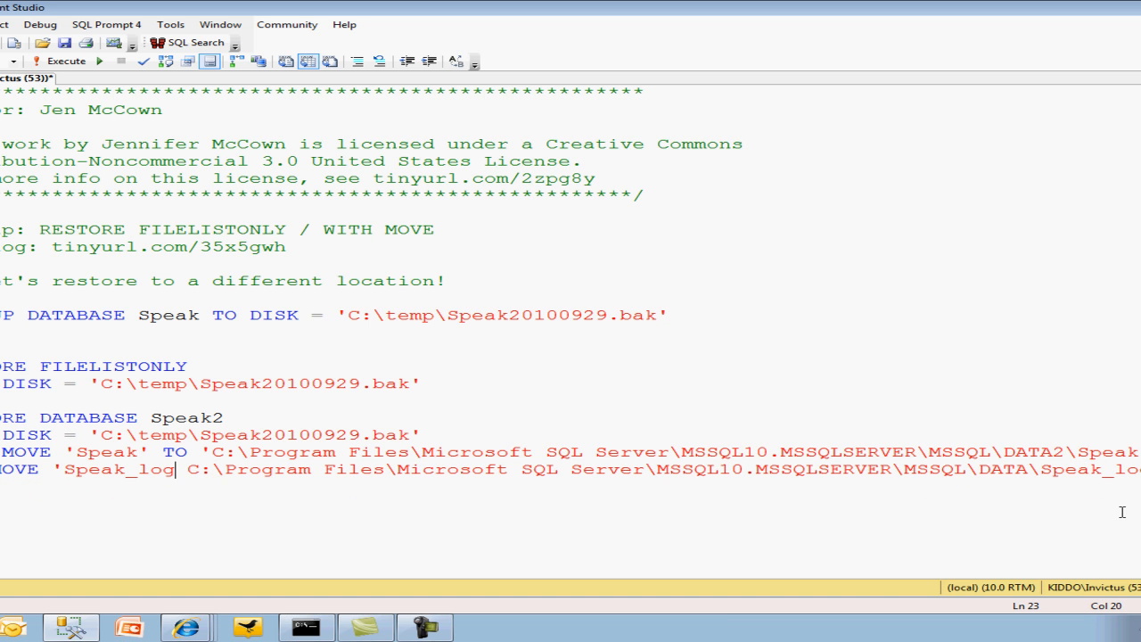
text(TO)
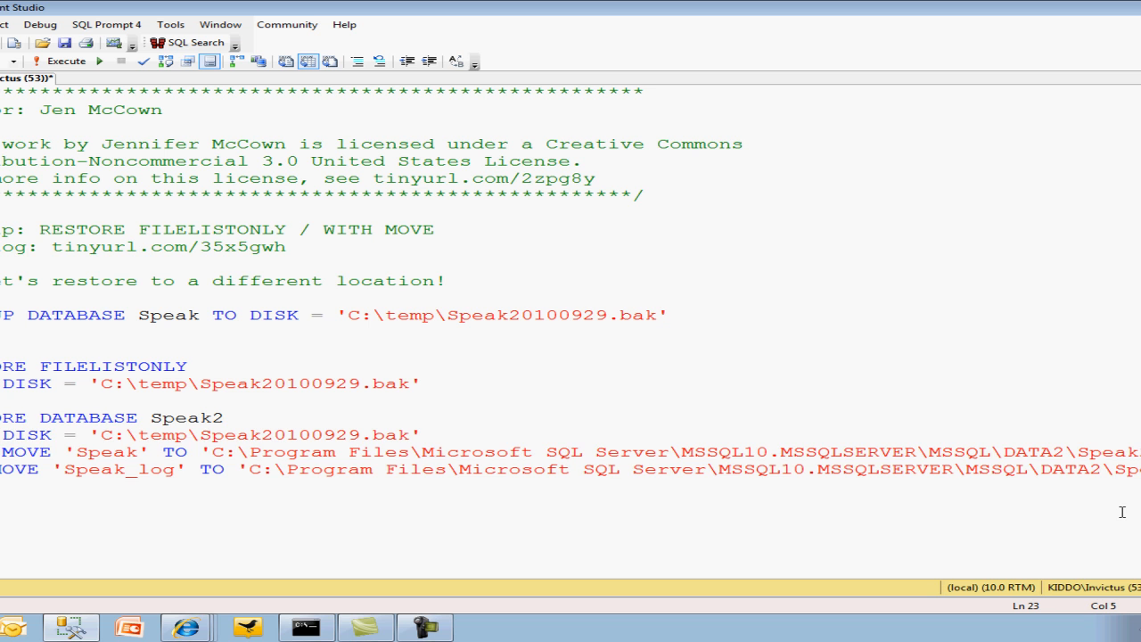
click(57, 61)
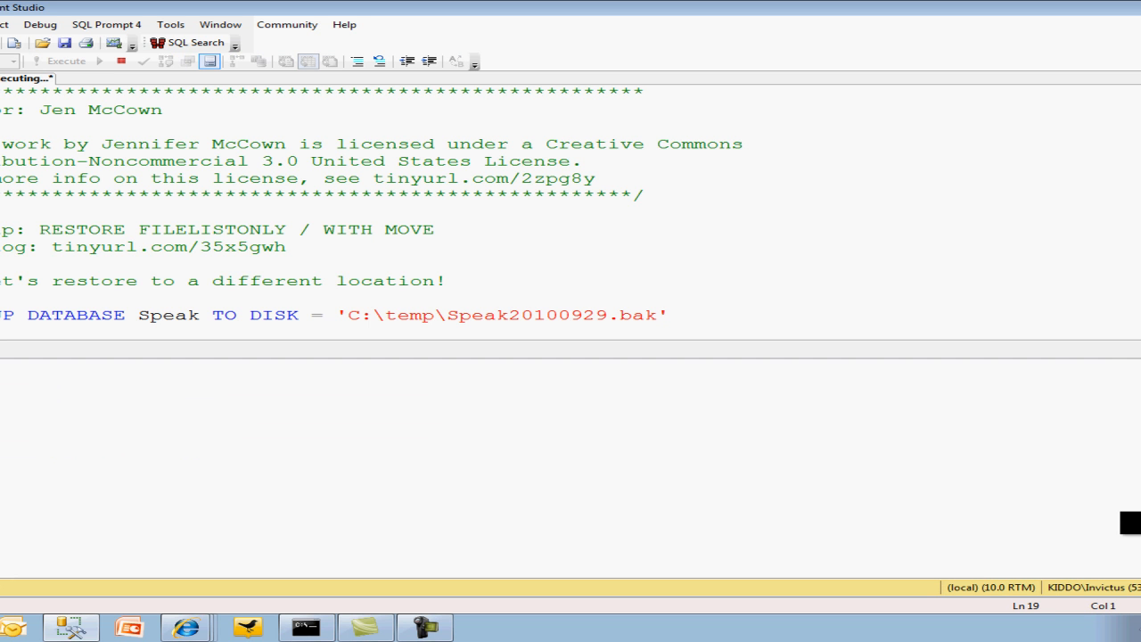